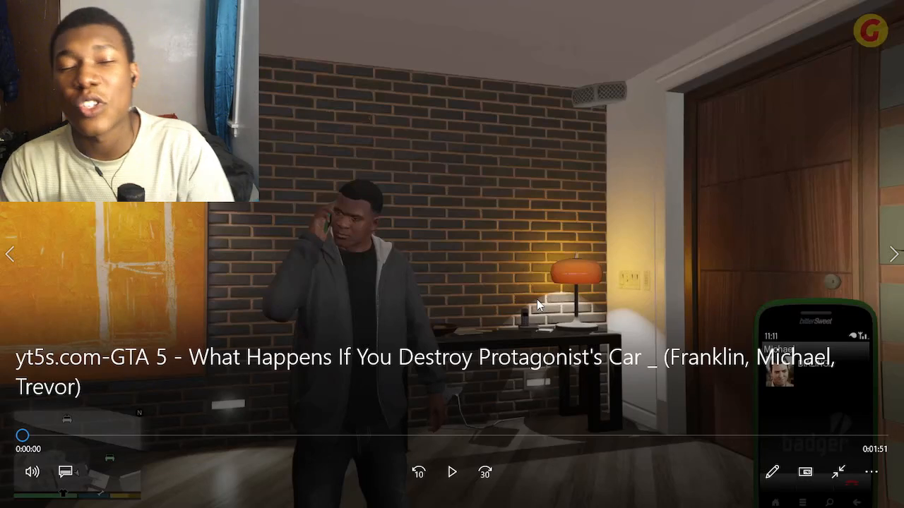
{"action": "left_click", "coordinate": [452, 471]}
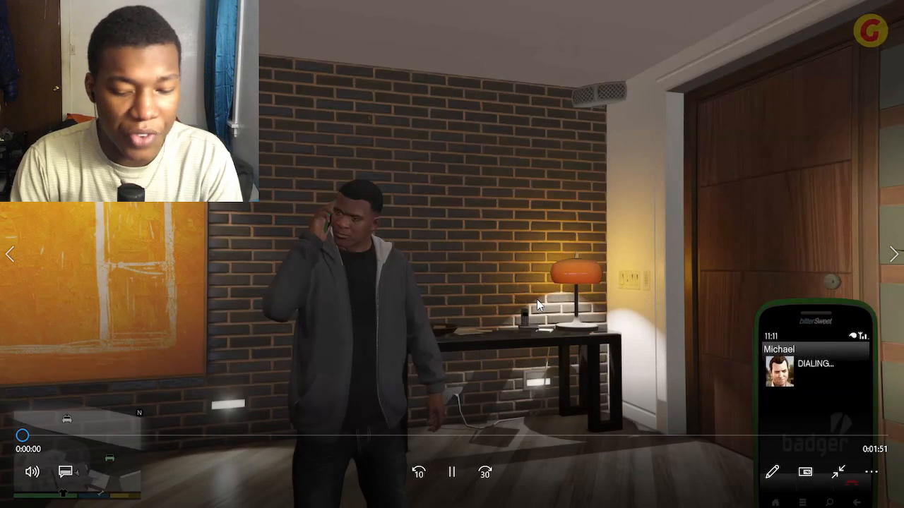